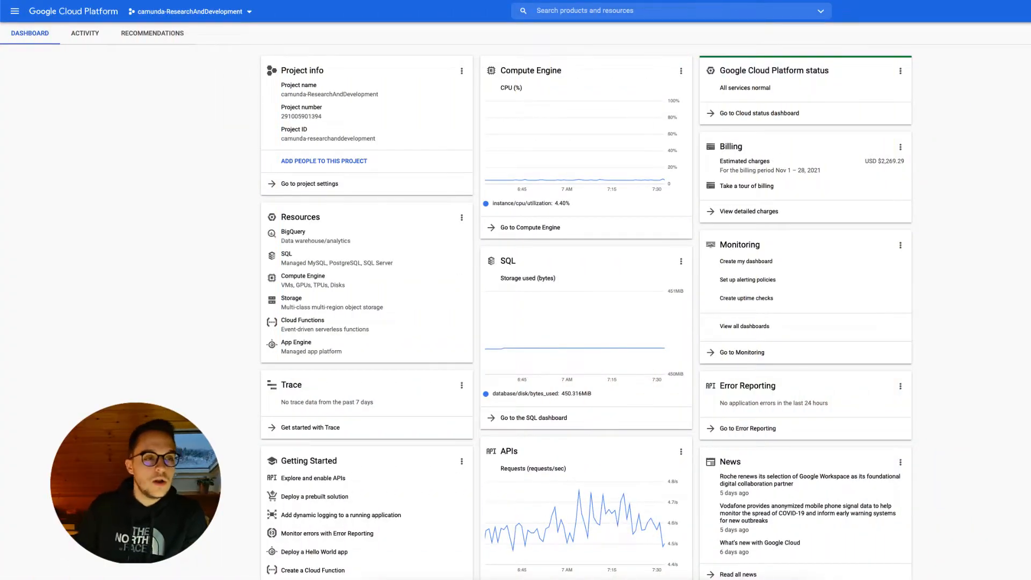
{"action": "mouse_move", "coordinate": [13, 11]}
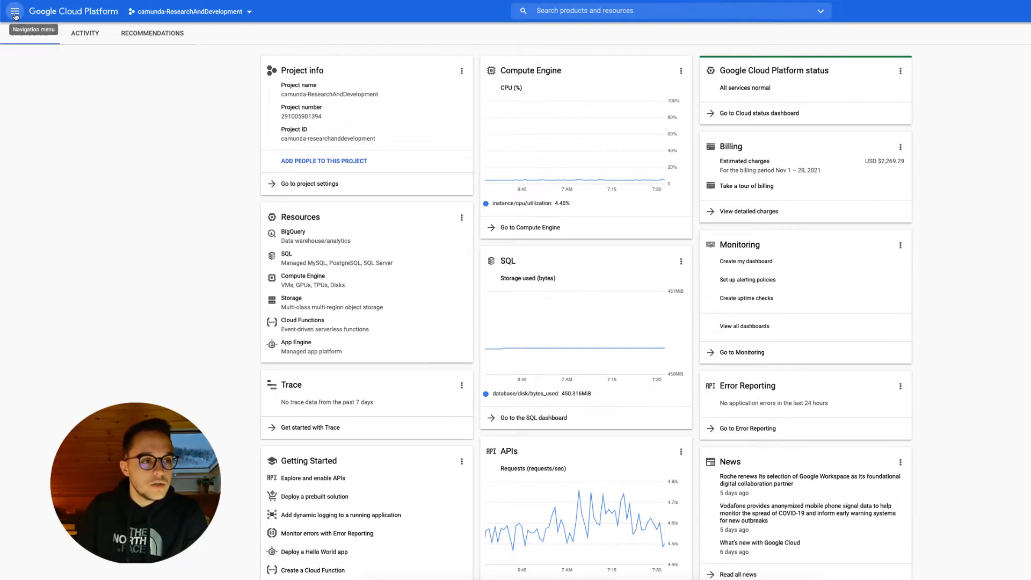
- Open the Kubernetes Engine clusters overview from the navigation menu
{"action": "left_click", "coordinate": [13, 11]}
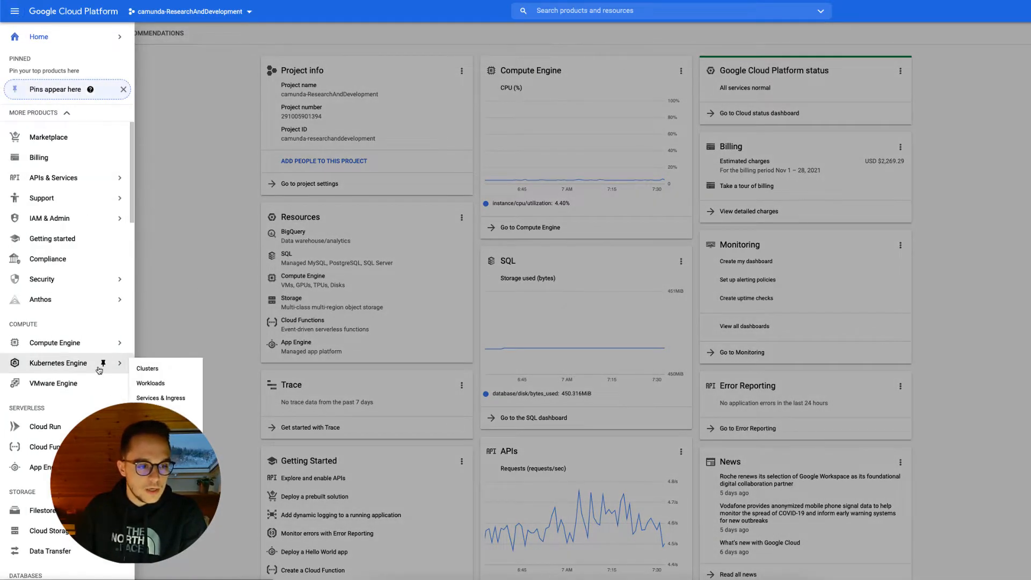
{"action": "left_click", "coordinate": [147, 368]}
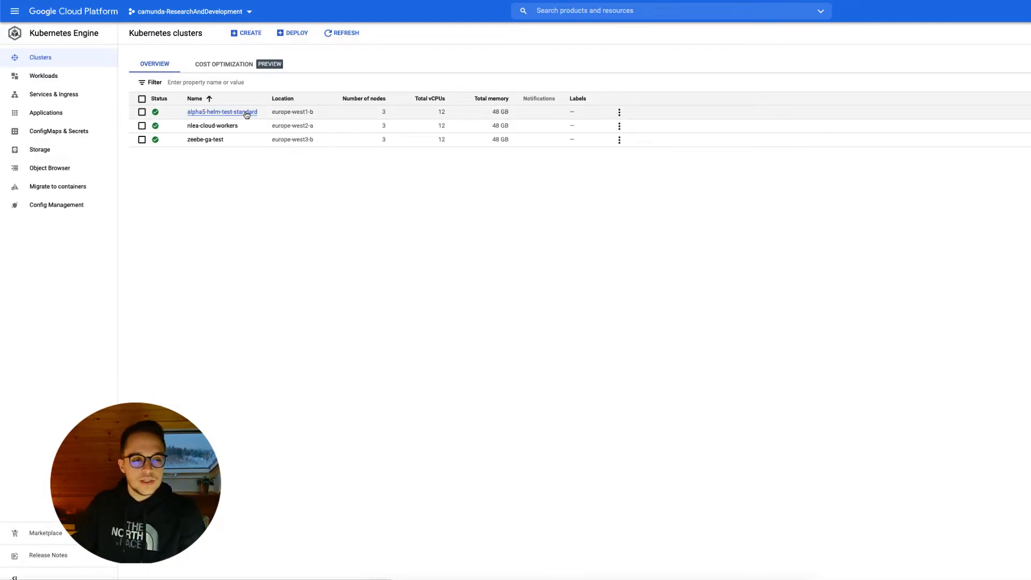
{"action": "mouse_move", "coordinate": [402, 215]}
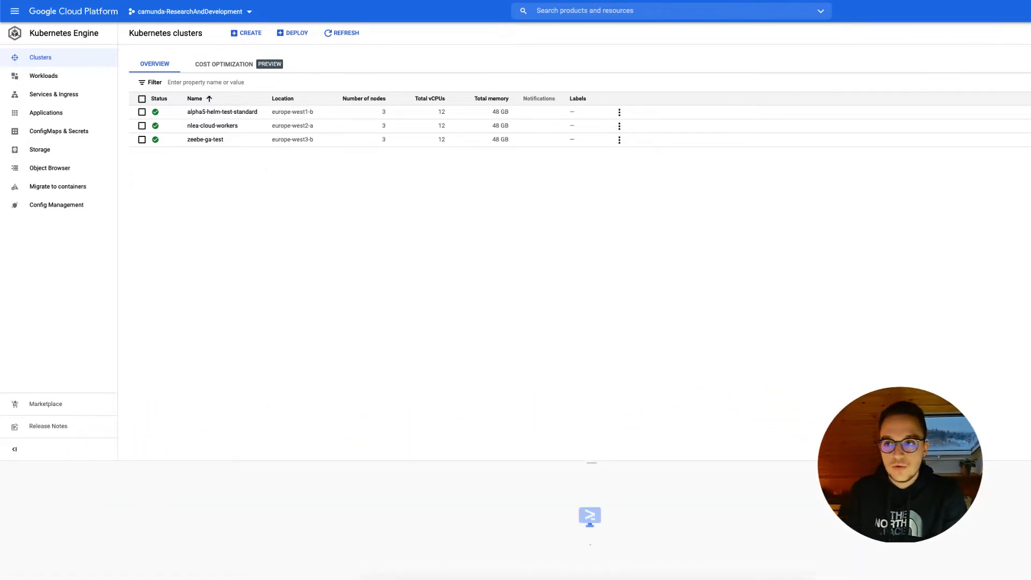
- Focus the Cloud Shell terminal for the camunda-researchanddevelopment project
{"action": "left_click", "coordinate": [590, 516]}
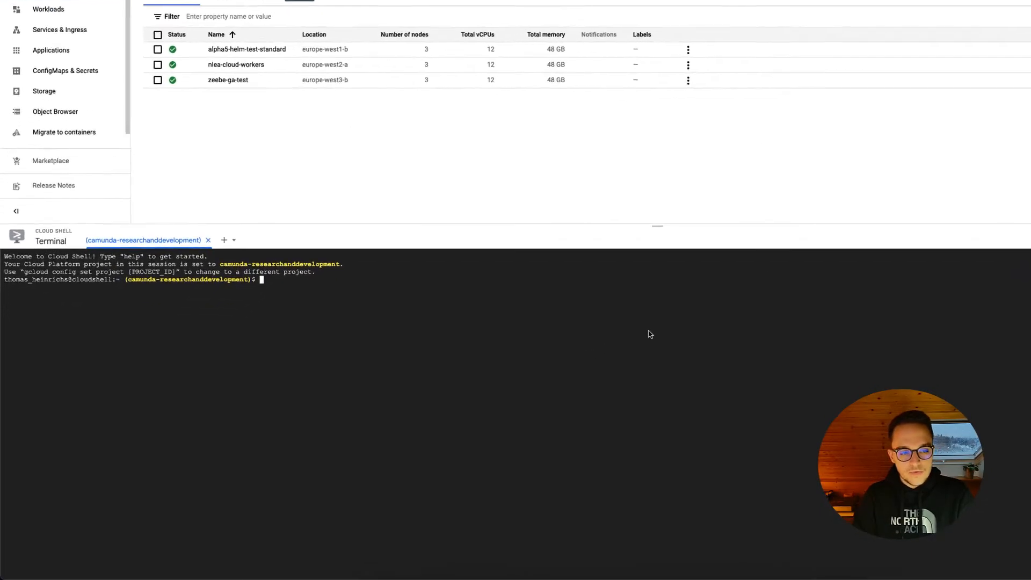
{"action": "scroll", "scroll_direction": "down", "scroll_amount": 3}
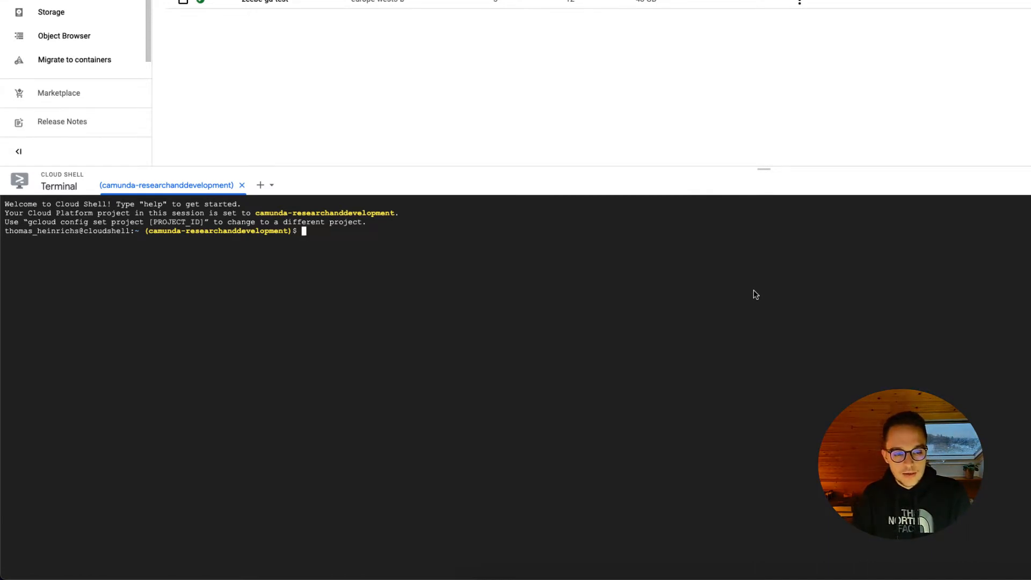
- Type the gcloud create command for thomas-zeebe-gcp-cluster in europe-west2 with n2-standard-4 nodes
{"action": "type", "text": "gcloud container clusters create thomas-zeebe-gcp-cluster --region europe-west2 --num-nodes=3 --cluster-version latest --machine-type n2-standard-4"}
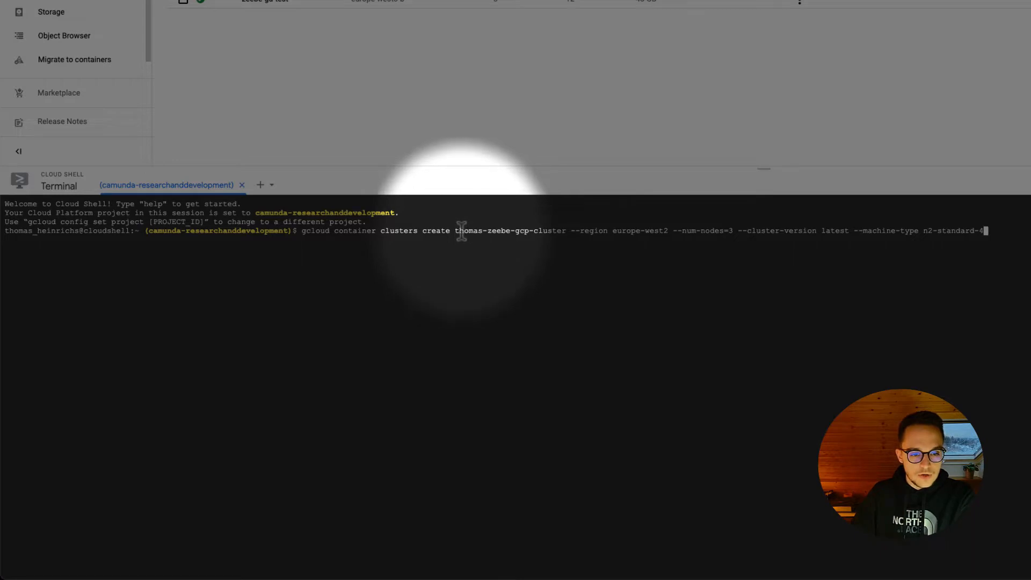
{"action": "mouse_move", "coordinate": [574, 236]}
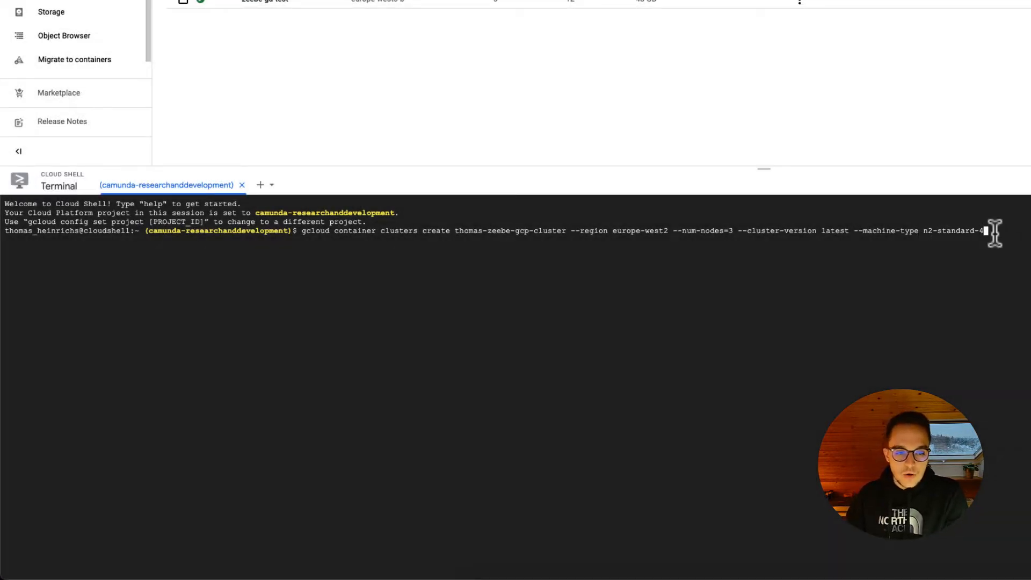
{"action": "mouse_move", "coordinate": [953, 236]}
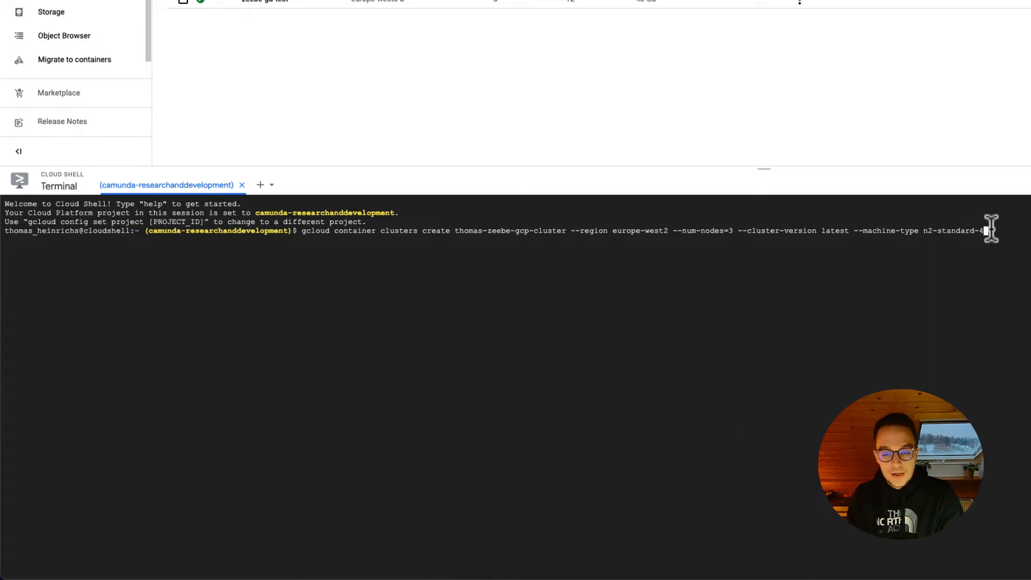
- Run the create command for thomas-zeebe-gcp-cluster and authorize Cloud Shell's API call
{"action": "key", "text": "Enter"}
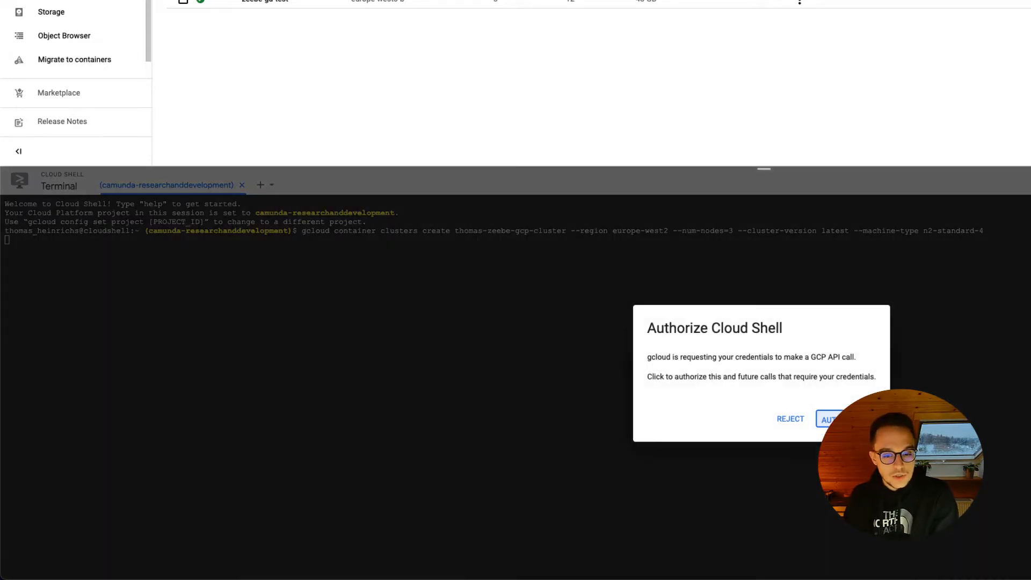
{"action": "left_click", "coordinate": [831, 418]}
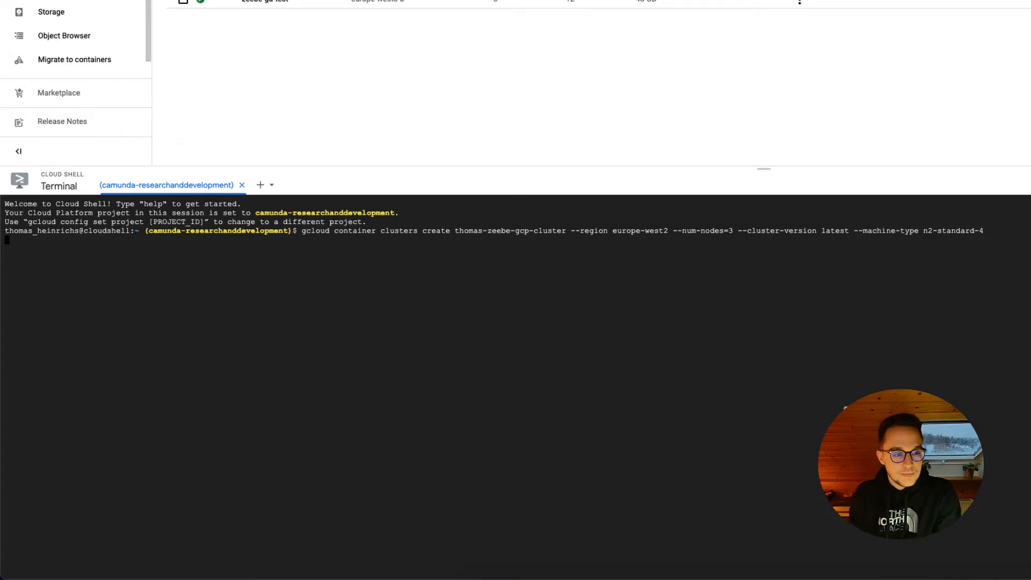
{"action": "key", "text": "Enter"}
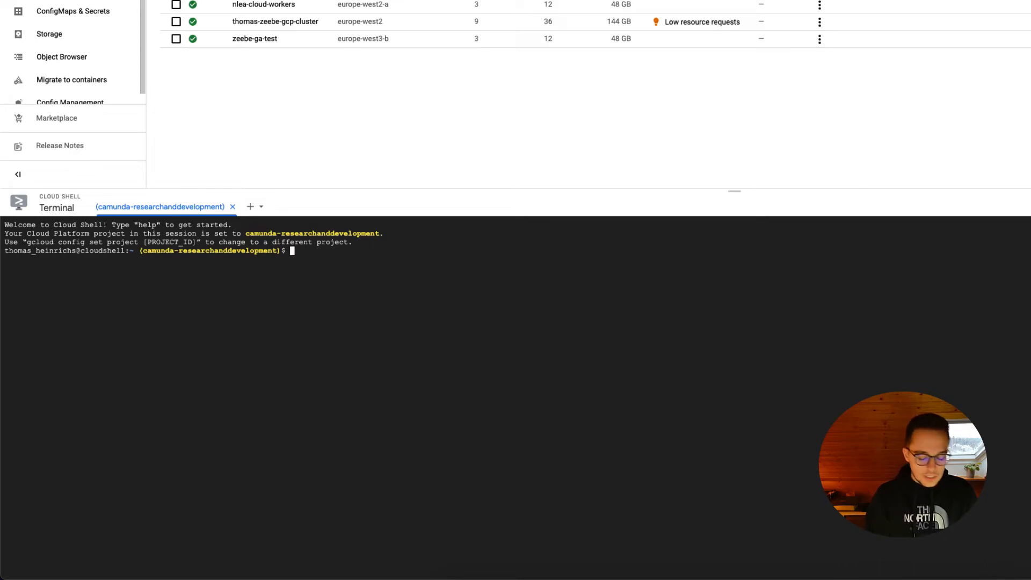
- Run 'kubectl config get-contexts' to show thomas-zeebe-gcp-cluster as current context
{"action": "type", "text": "kubectl"}
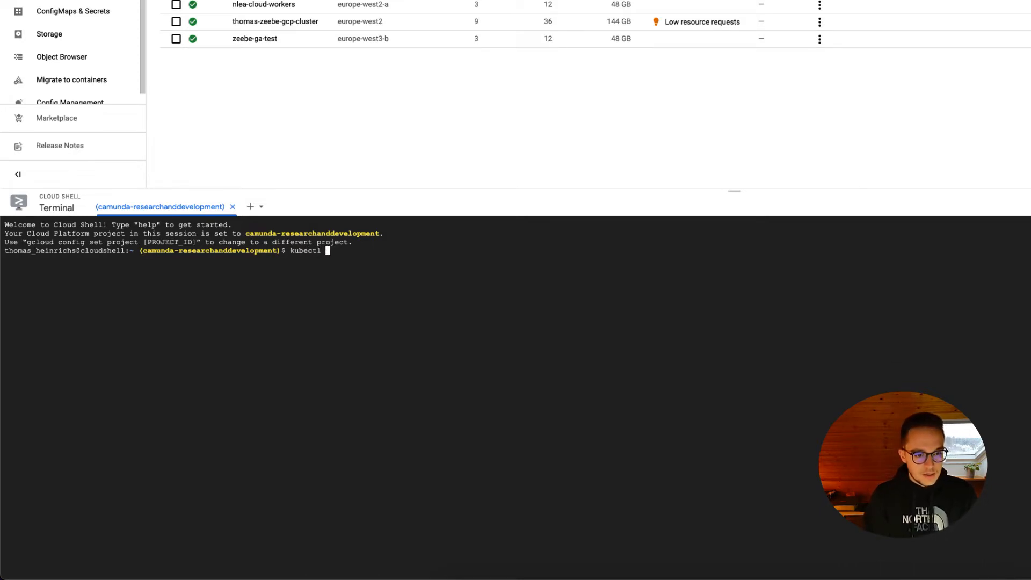
{"action": "type", "text": "config get-contexts"}
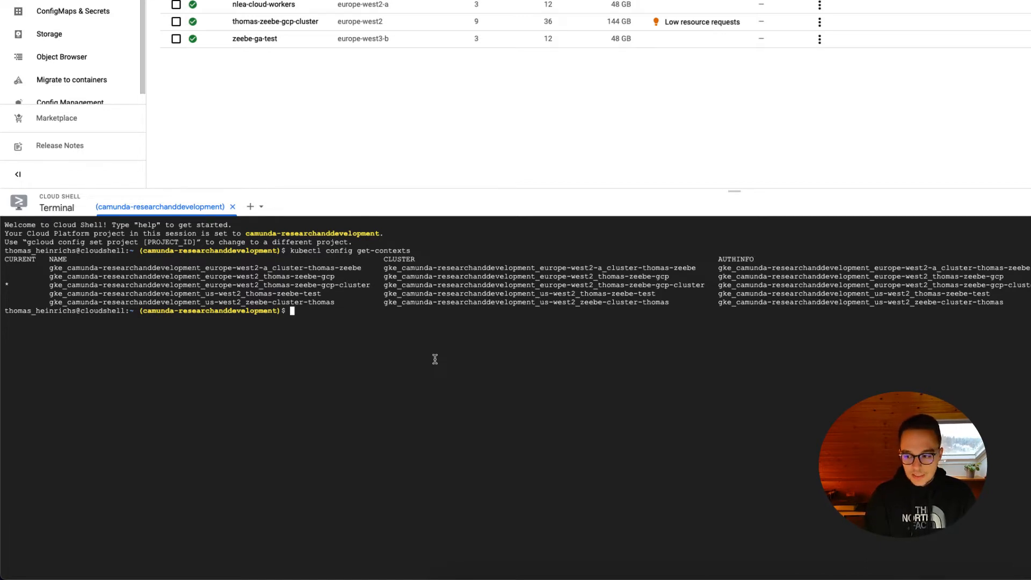
{"action": "type", "text": "helm repo add"}
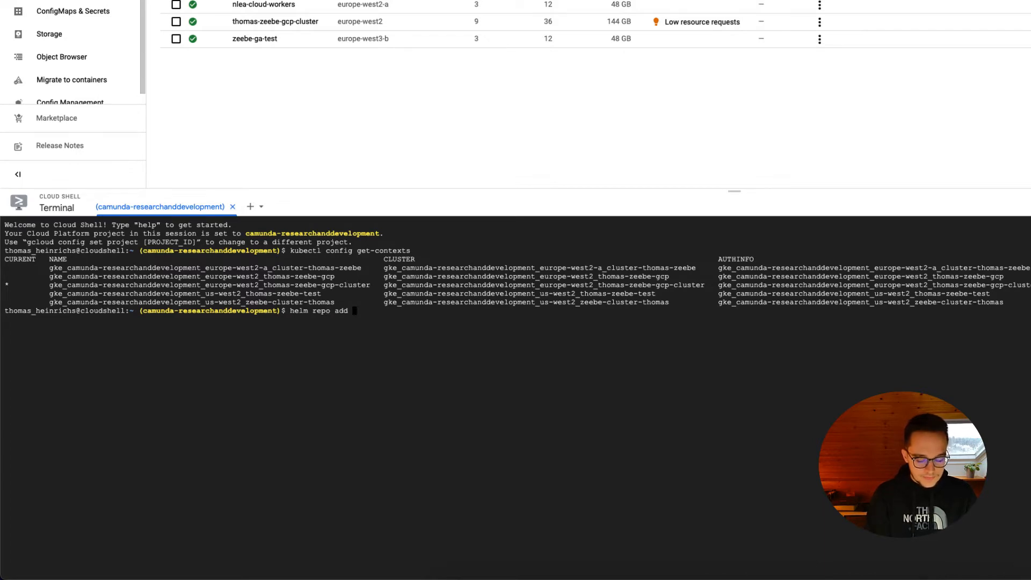
{"action": "type", "text": "zeebe h"}
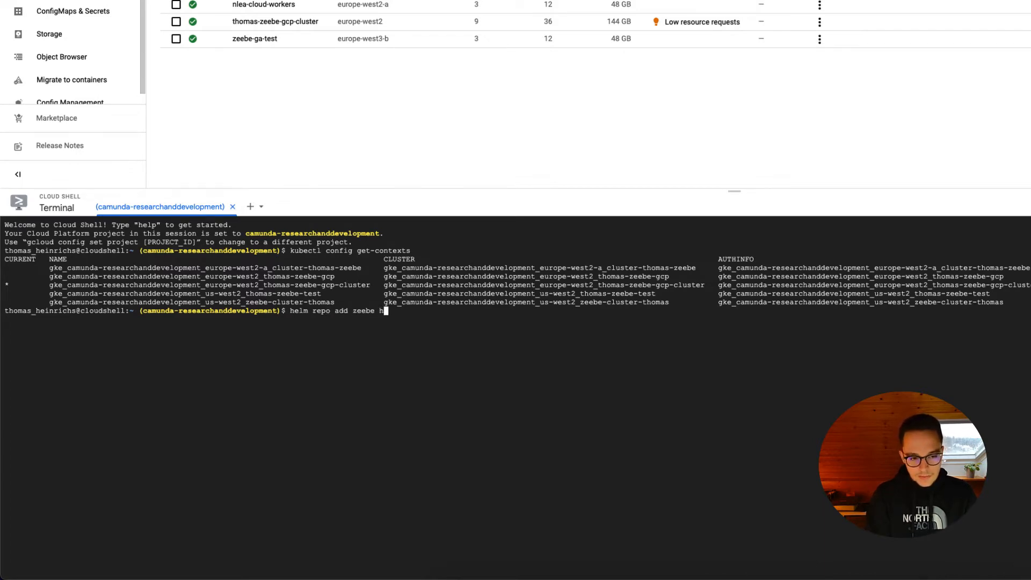
{"action": "type", "text": "ttps:"}
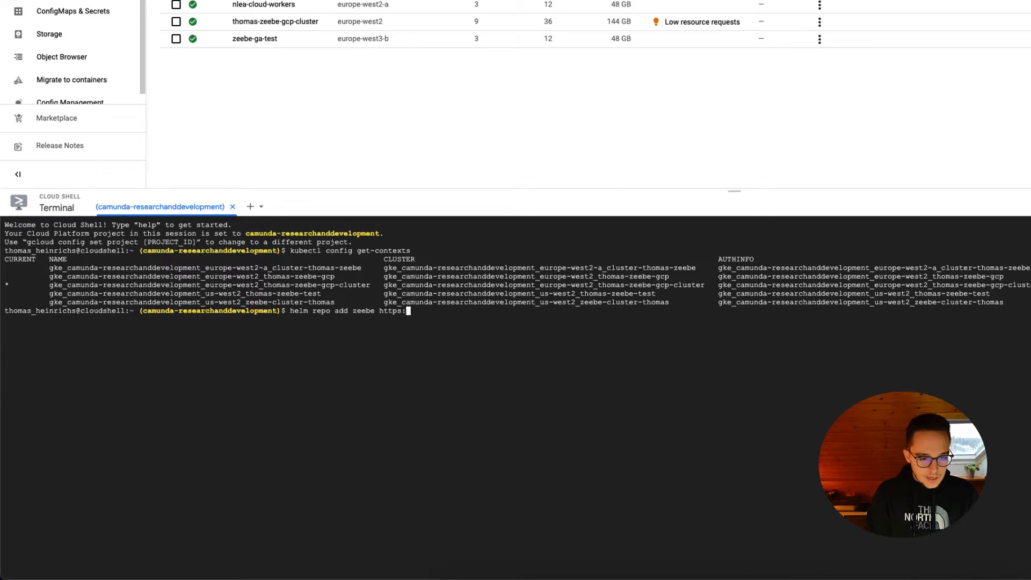
{"action": "type", "text": "//"}
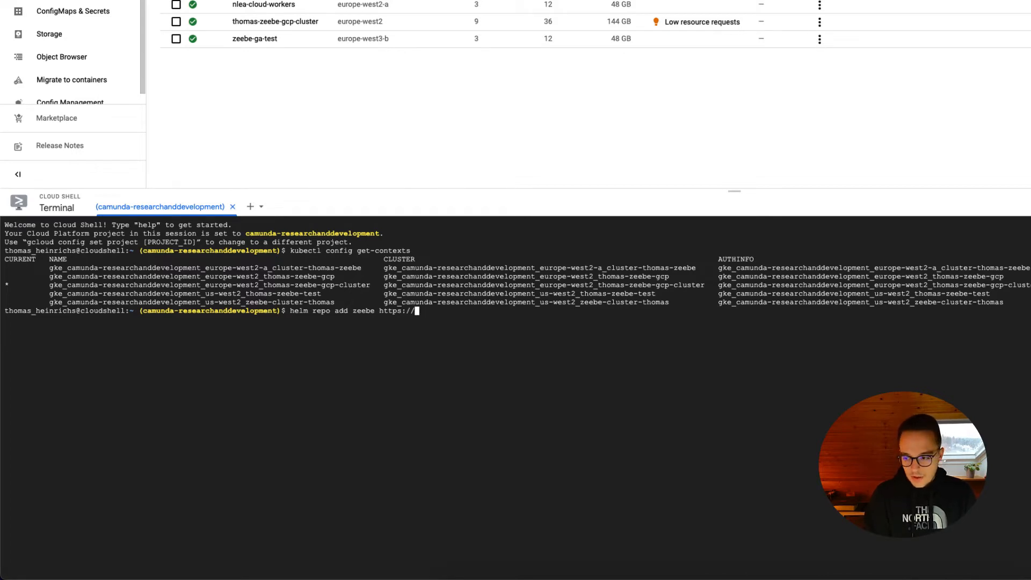
{"action": "type", "text": "helm.camund"}
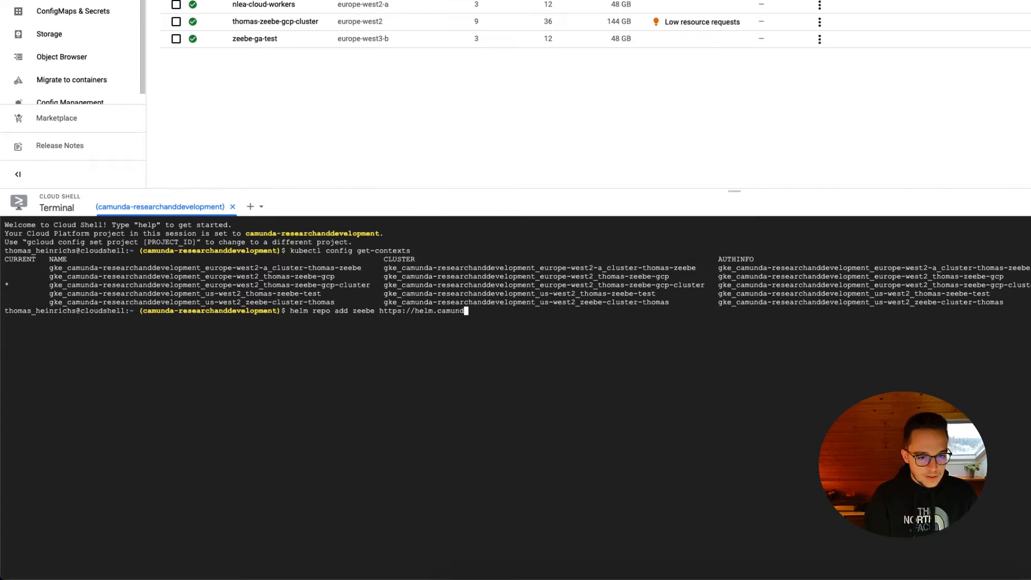
{"action": "key", "text": "Enter"}
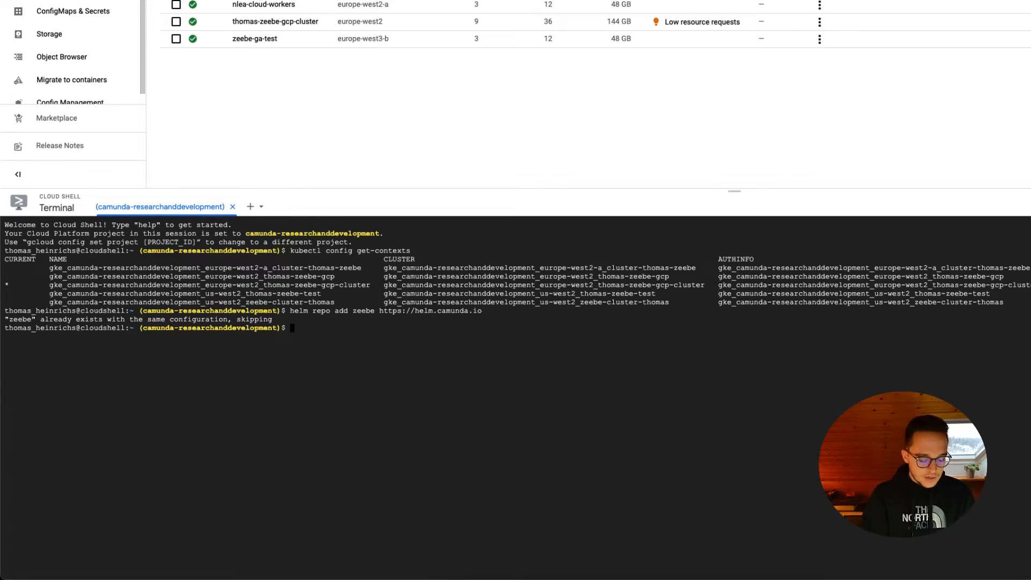
- Install release zsm from zeebe/zeebe-full-helm, reinstalling after the name-in-use error
{"action": "type", "text": "helm repo update"}
{"action": "type", "text": "helm install"}
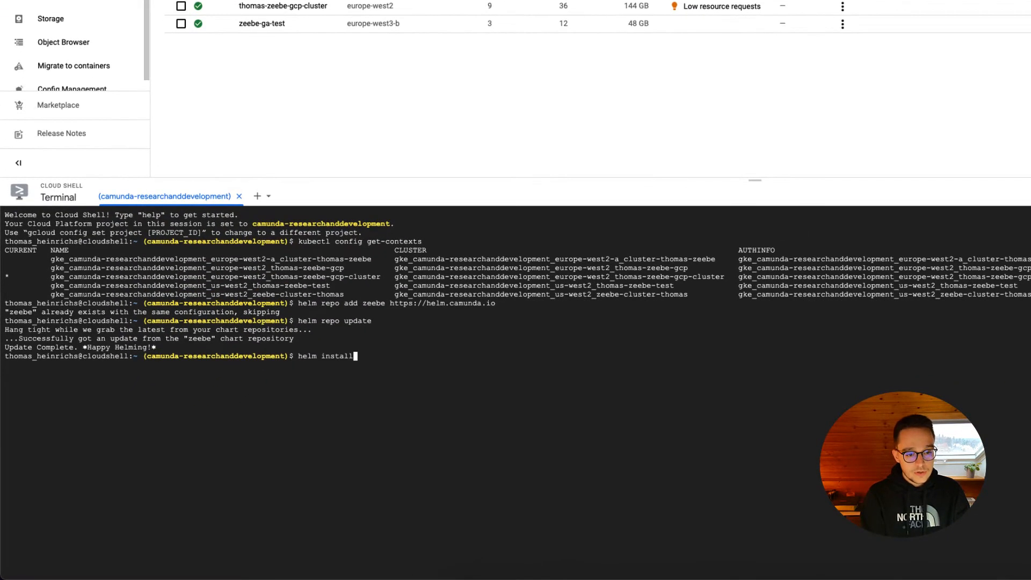
{"action": "type", "text": "z"}
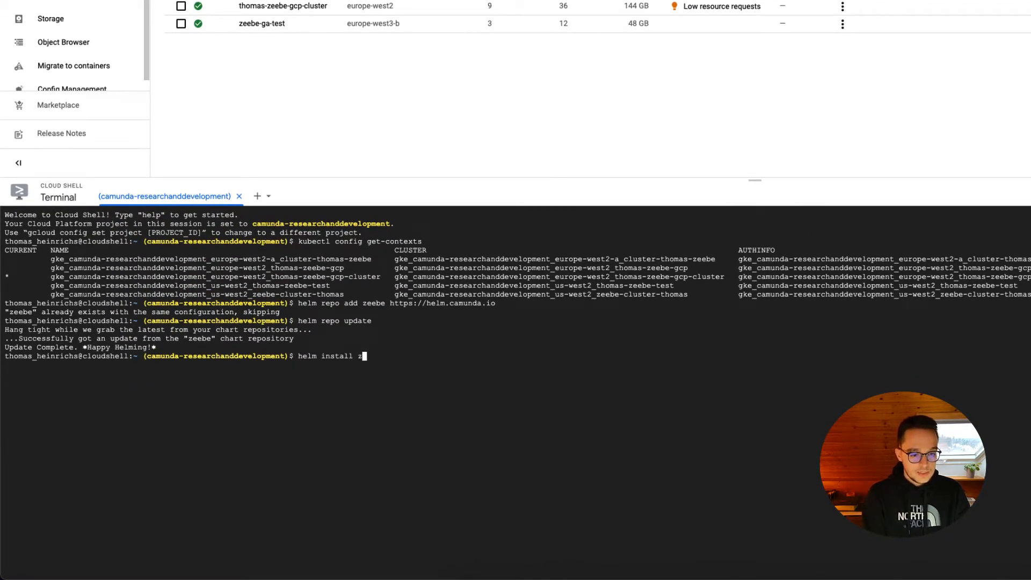
{"action": "type", "text": "sm"}
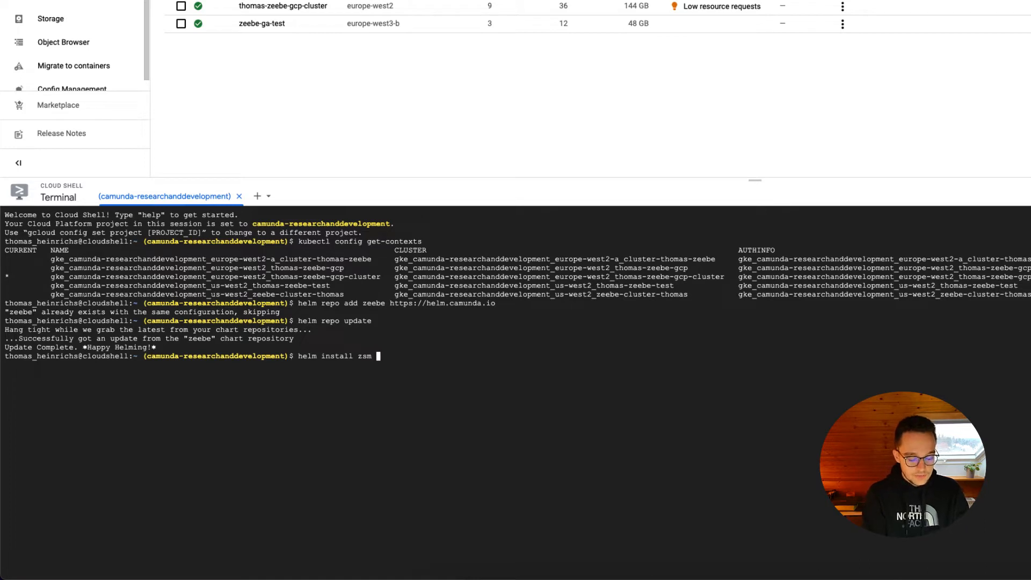
{"action": "type", "text": "zeebe/"}
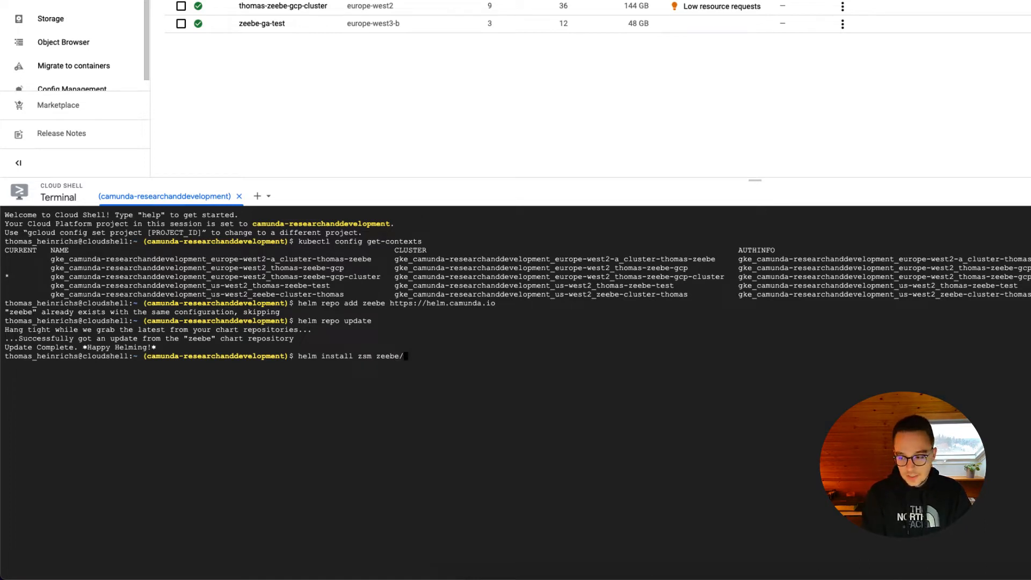
{"action": "type", "text": "zeebe"}
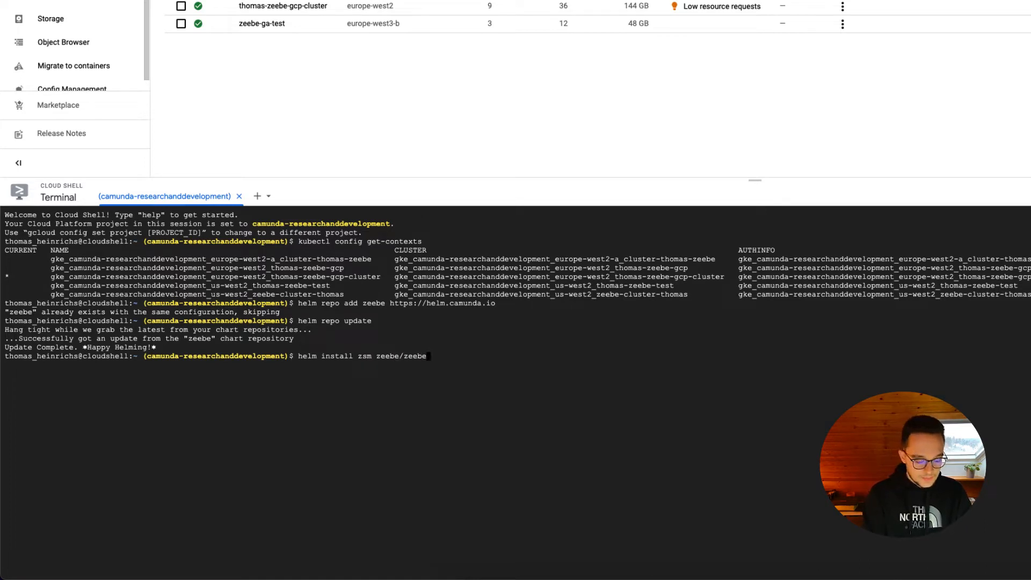
{"action": "type", "text": "-full-helm"}
{"action": "type", "text": "helm uninstall zsm"}
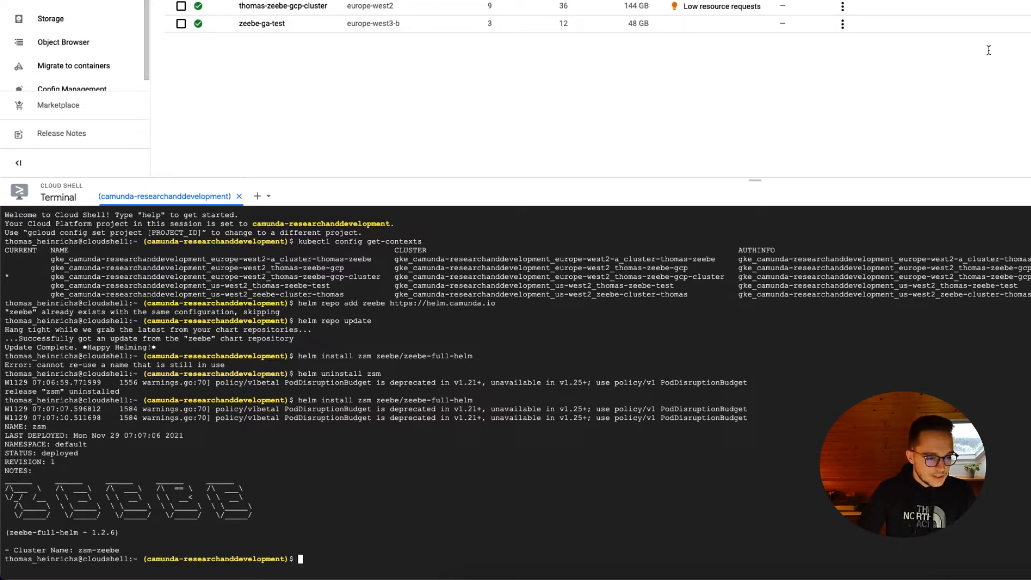
{"action": "mouse_move", "coordinate": [426, 525]}
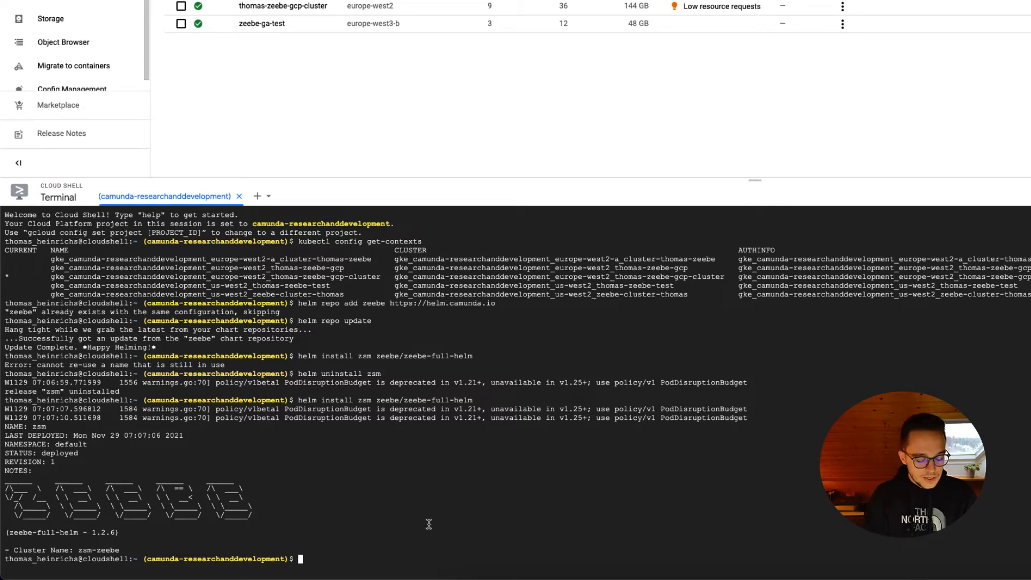
- List the zsm pods with 'kubectl get pods', then run 'helm uninstall zsm'
{"action": "type", "text": "k"}
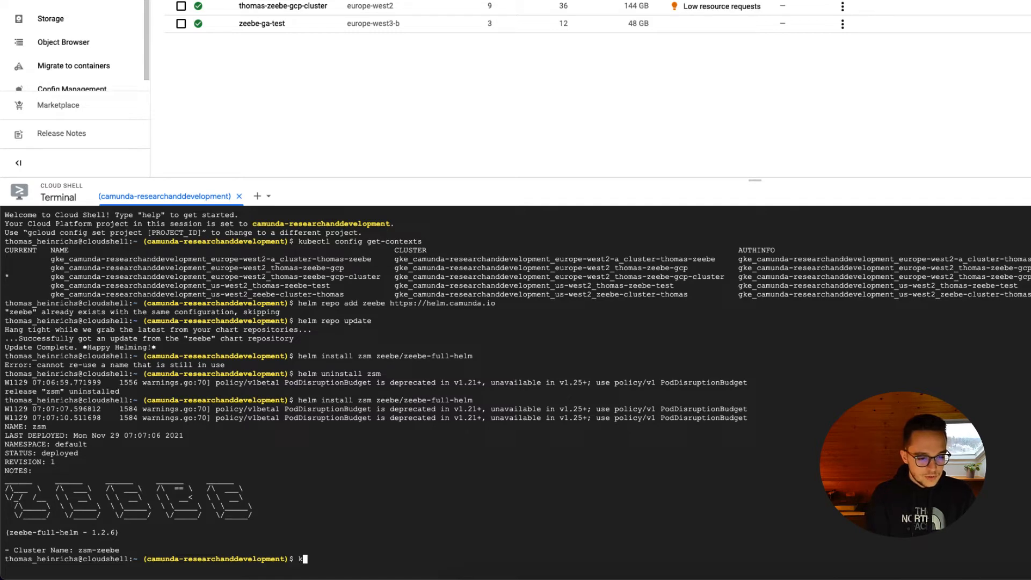
{"action": "type", "text": "ubectl get pods"}
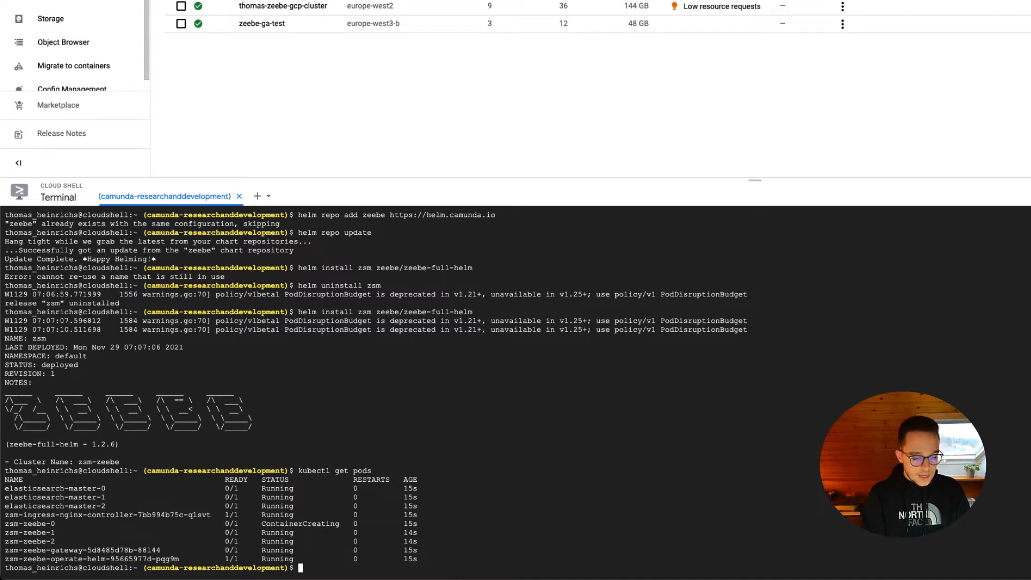
{"action": "type", "text": "helm uninsta"}
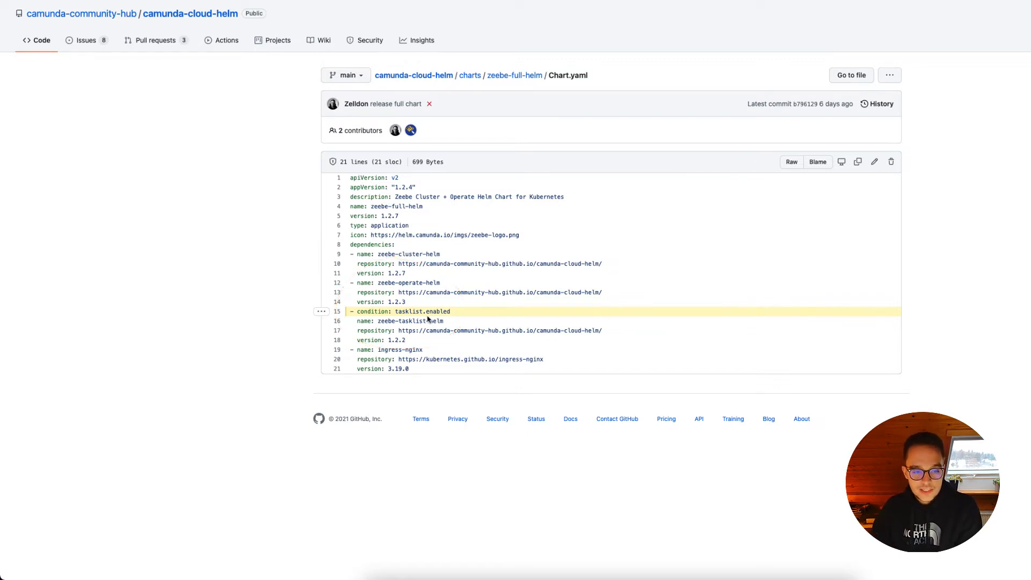
{"action": "mouse_move", "coordinate": [438, 321]}
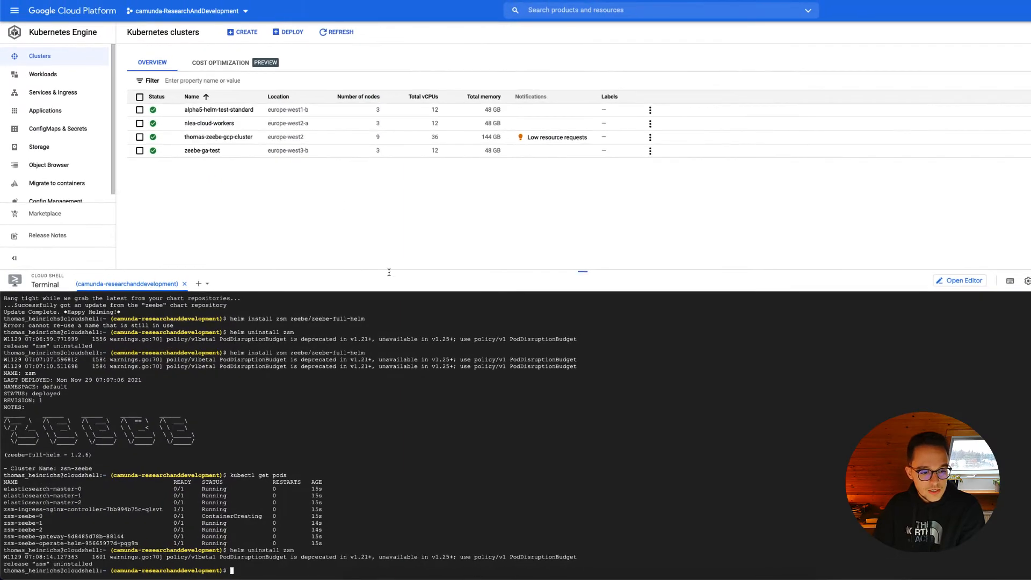
- Reinstall zsm from zeebe/zeebe-full-helm with '--set tasklist.enabled=true'
{"action": "type", "text": "helm uninstall zsm zeebe/zeebe-full-helm"}
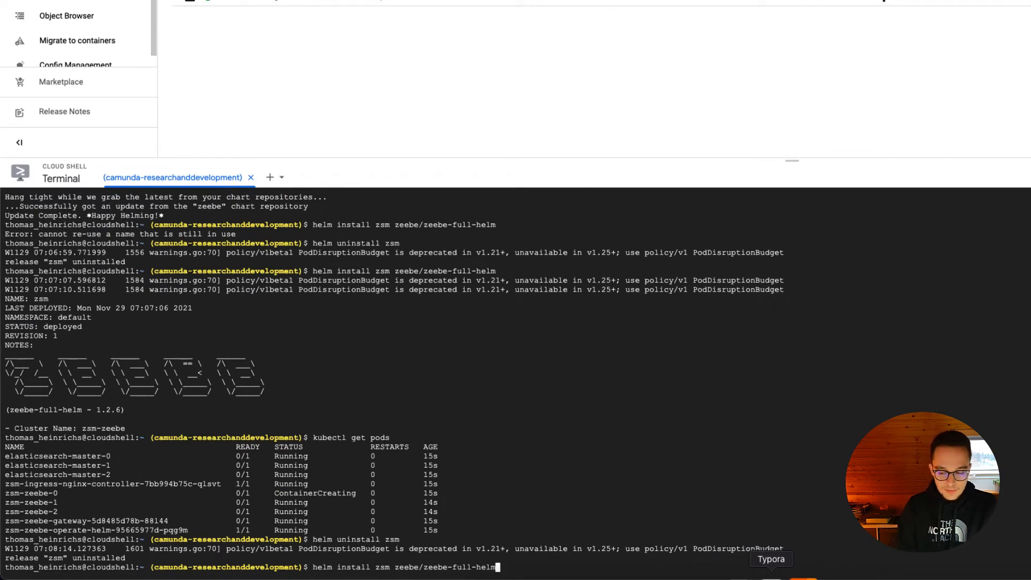
{"action": "type", "text": "--"}
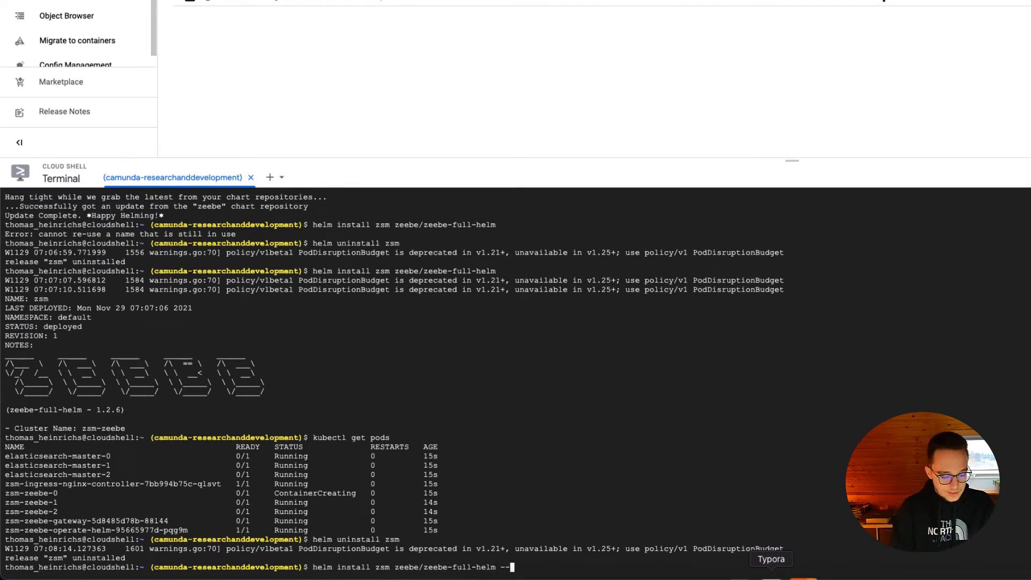
{"action": "type", "text": "set"}
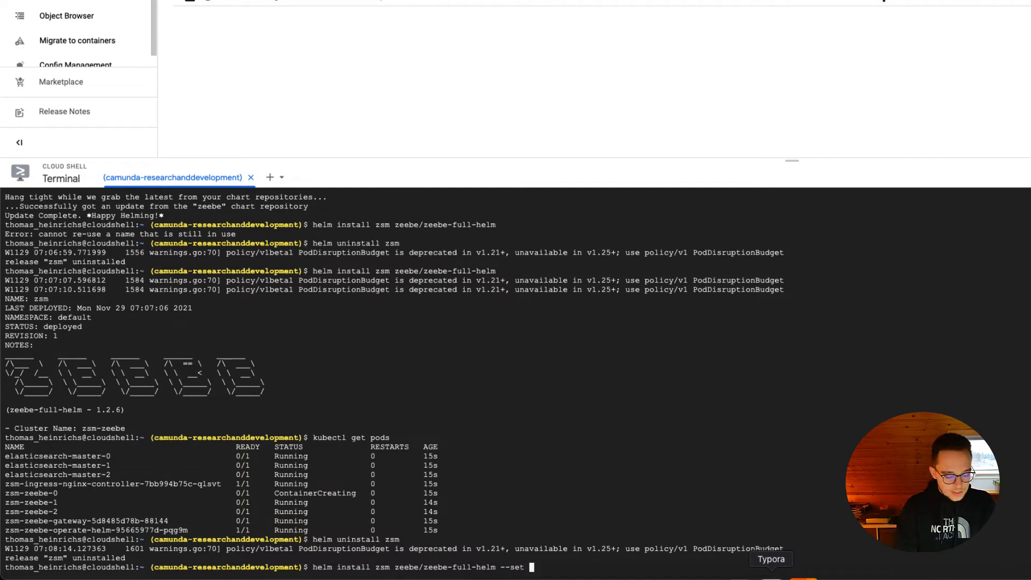
{"action": "type", "text": "tasklist"}
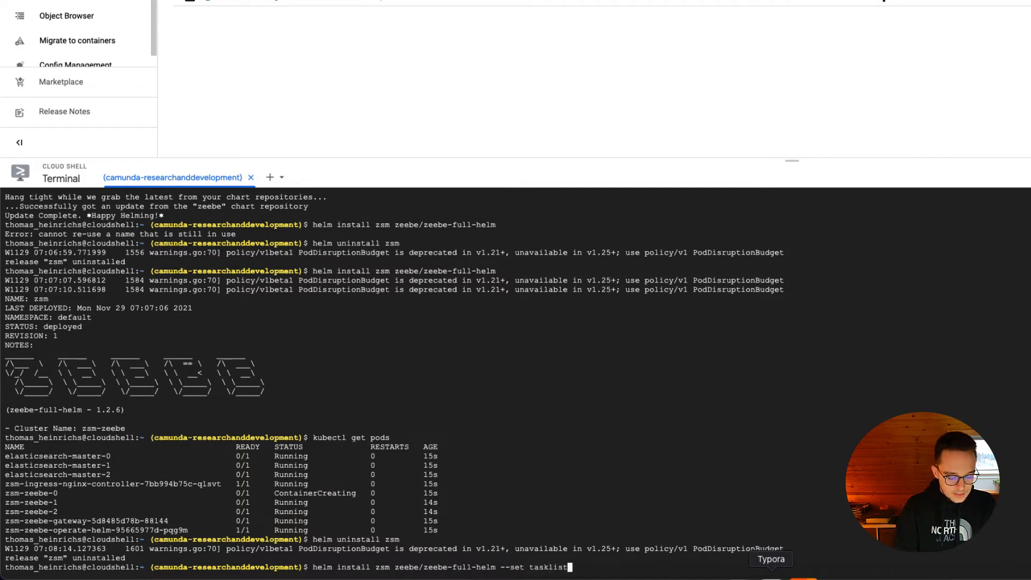
{"action": "type", "text": ".enabled"}
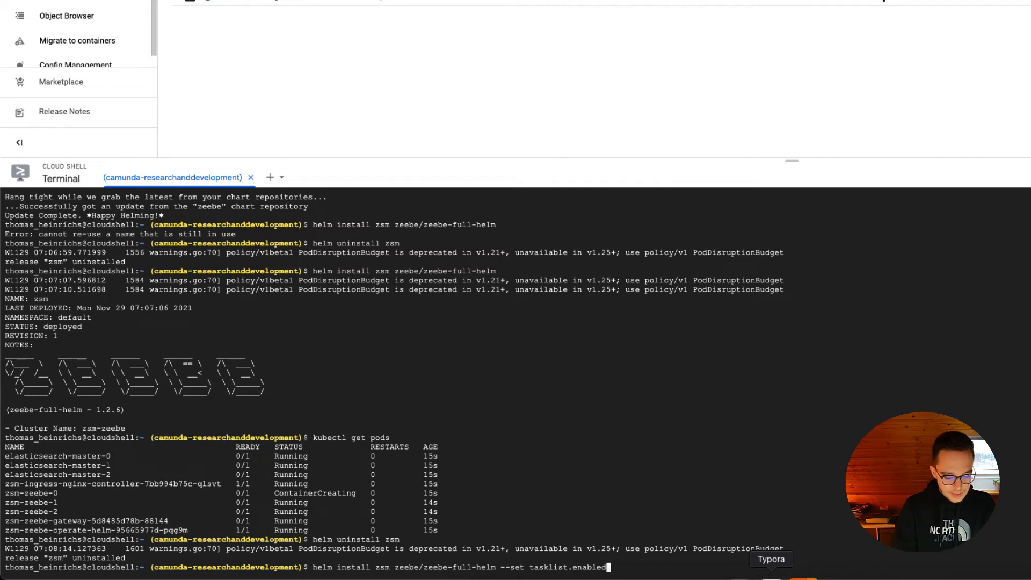
{"action": "type", "text": "=true"}
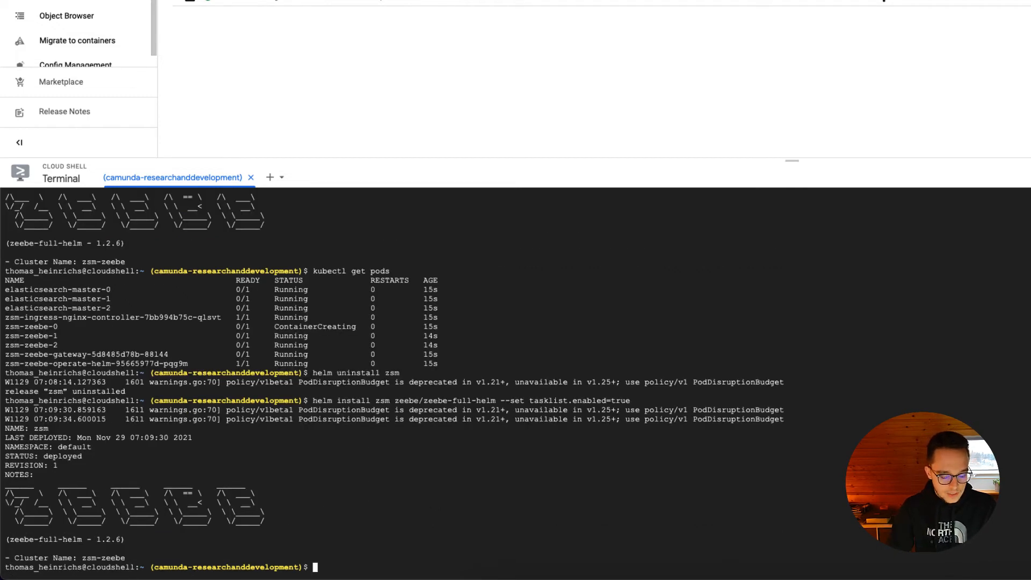
- Discard the leftover 'helm uninstall zsm' command and list pods, including zsm-zeebe-tasklist-helm
{"action": "type", "text": "helm uninstall zsm"}
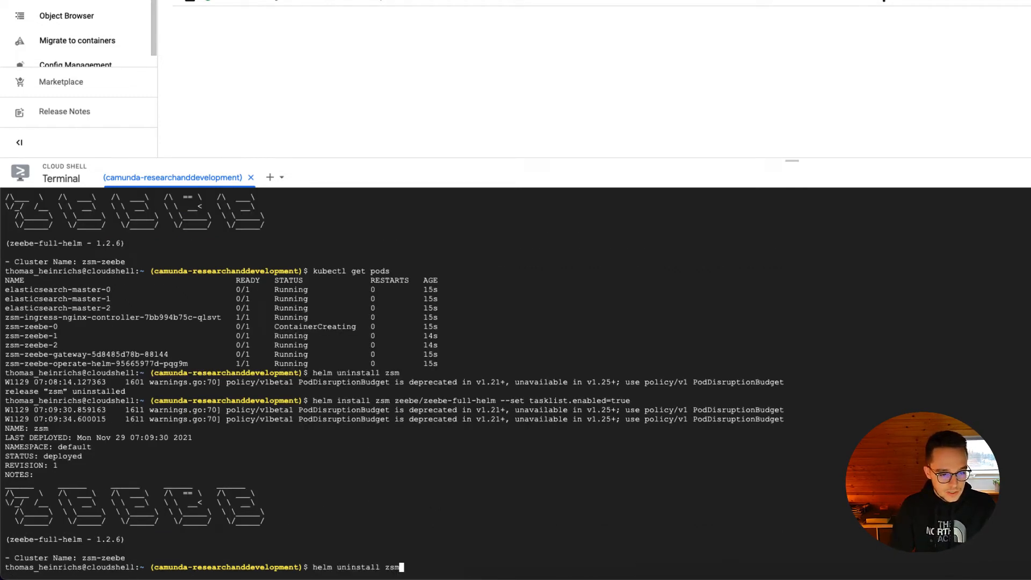
{"action": "type", "text": "kubectl get pods"}
{"action": "key", "text": "Enter"}
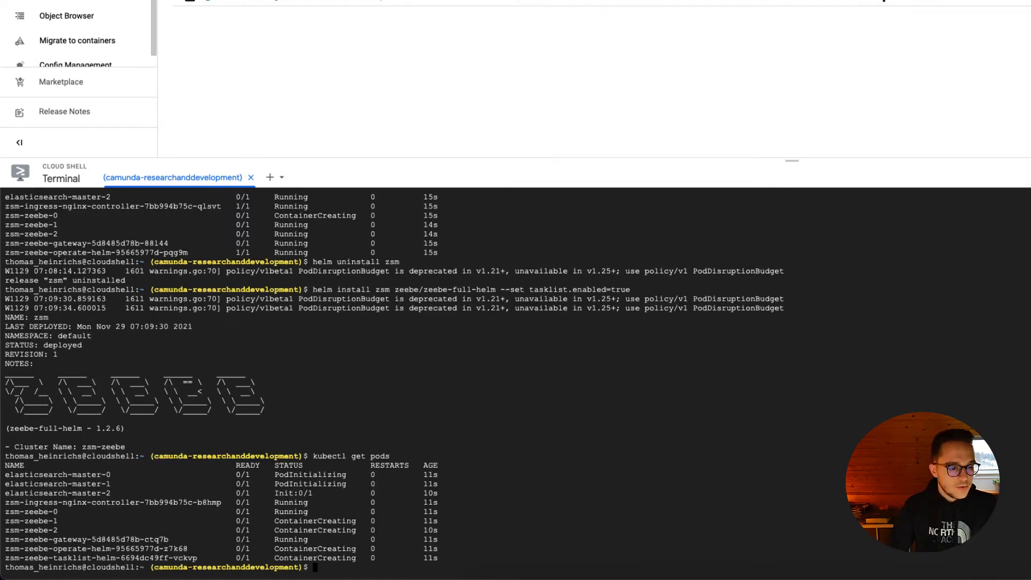
{"action": "mouse_move", "coordinate": [109, 561]}
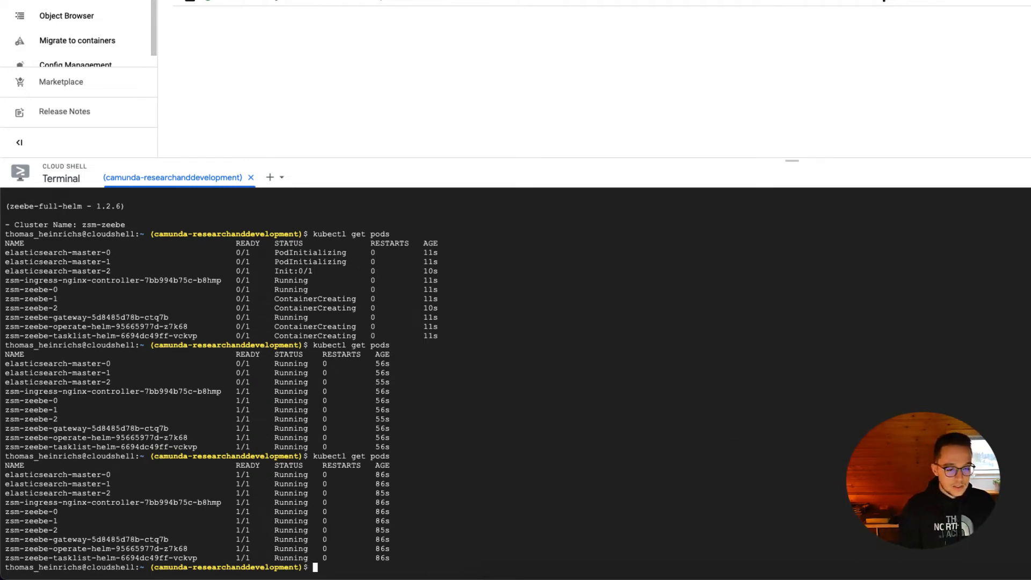
- Run kubectl get svc to find the ingress controller's external IP 35.197.241.22
{"action": "type", "text": "kubectl"}
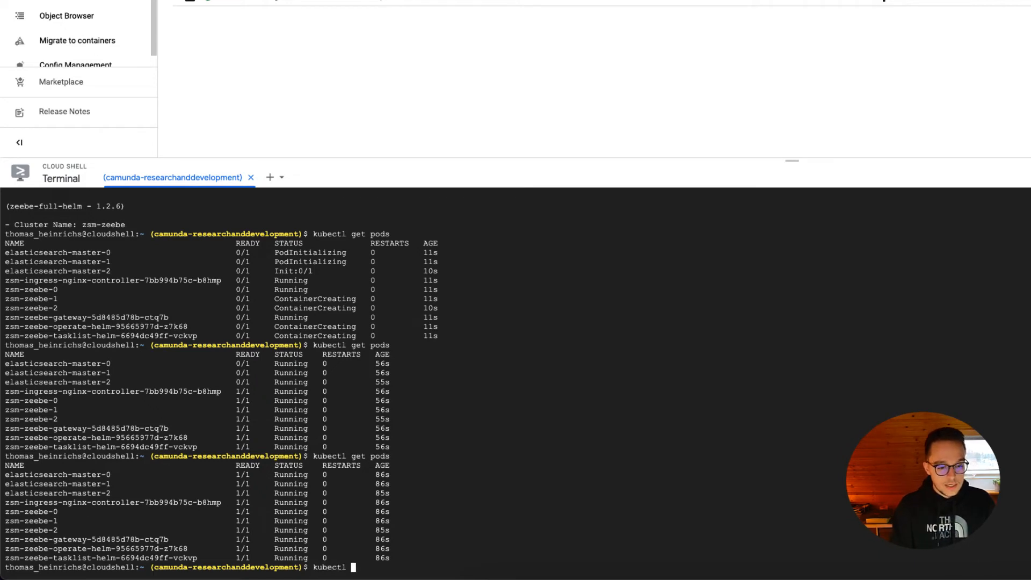
{"action": "type", "text": "get svc"}
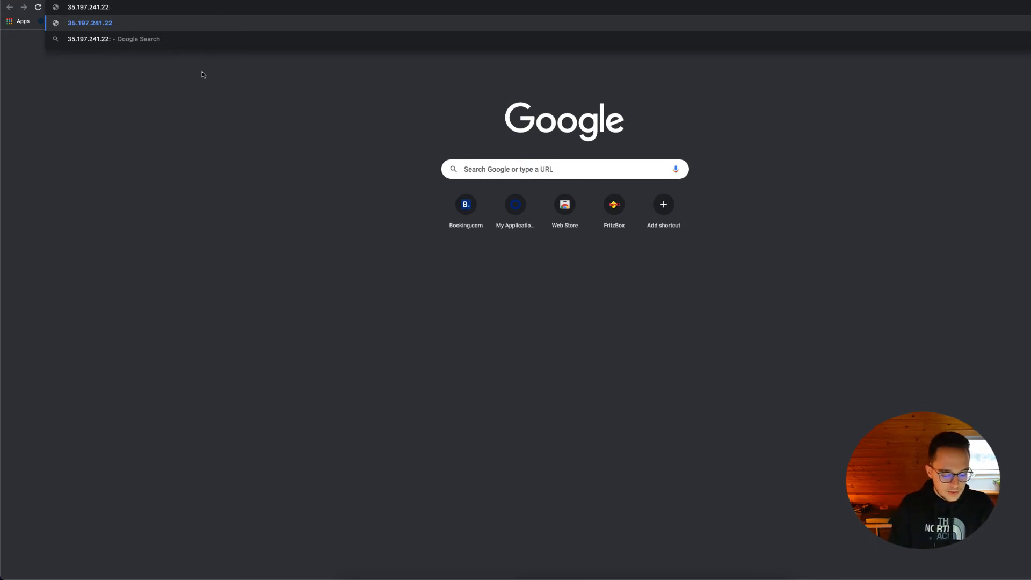
- Open 35.197.241.22, log into Camunda Tasklist, and dismiss the password warning
{"action": "key", "text": "Return"}
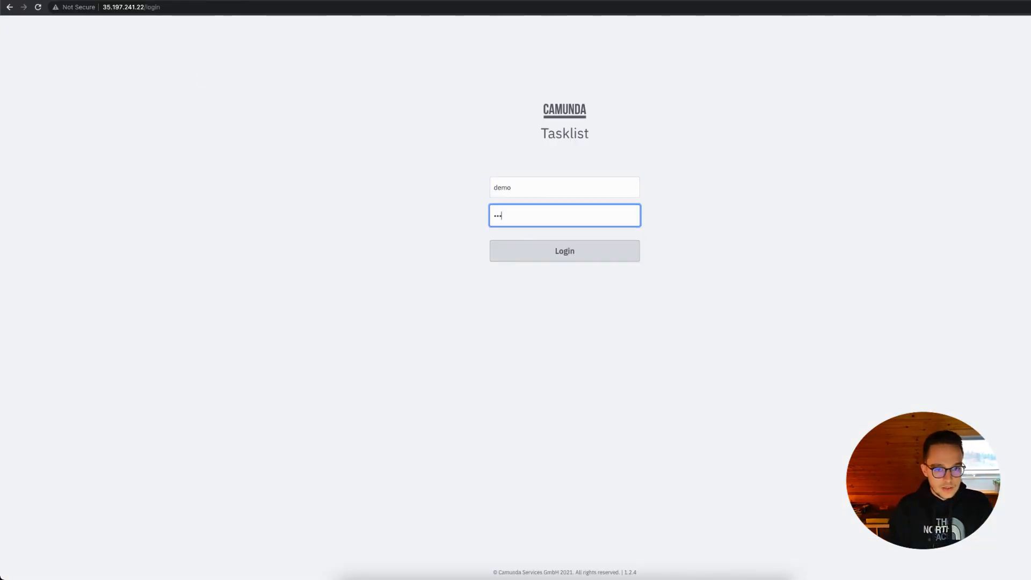
{"action": "left_click", "coordinate": [564, 250]}
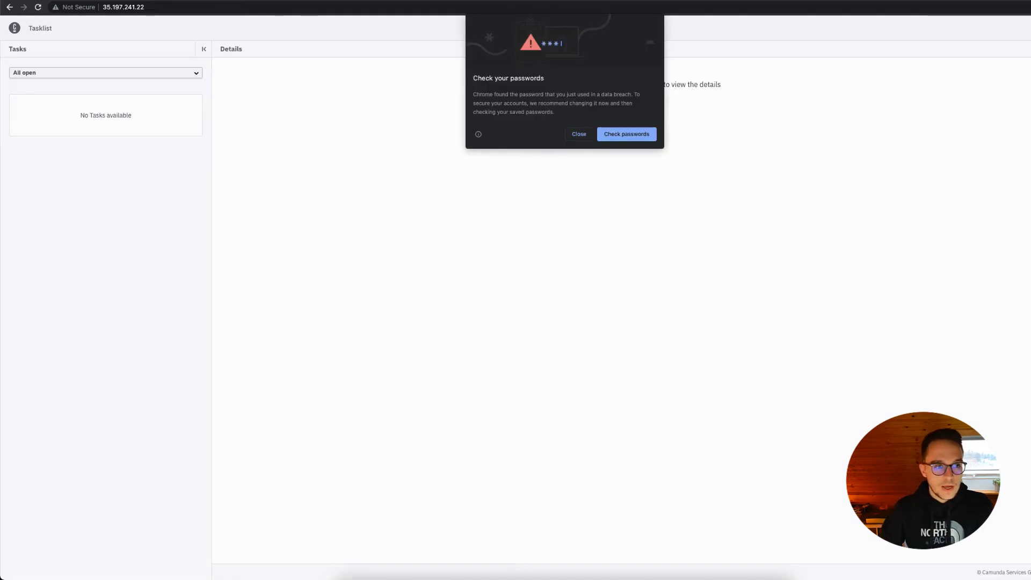
{"action": "left_click", "coordinate": [578, 135]}
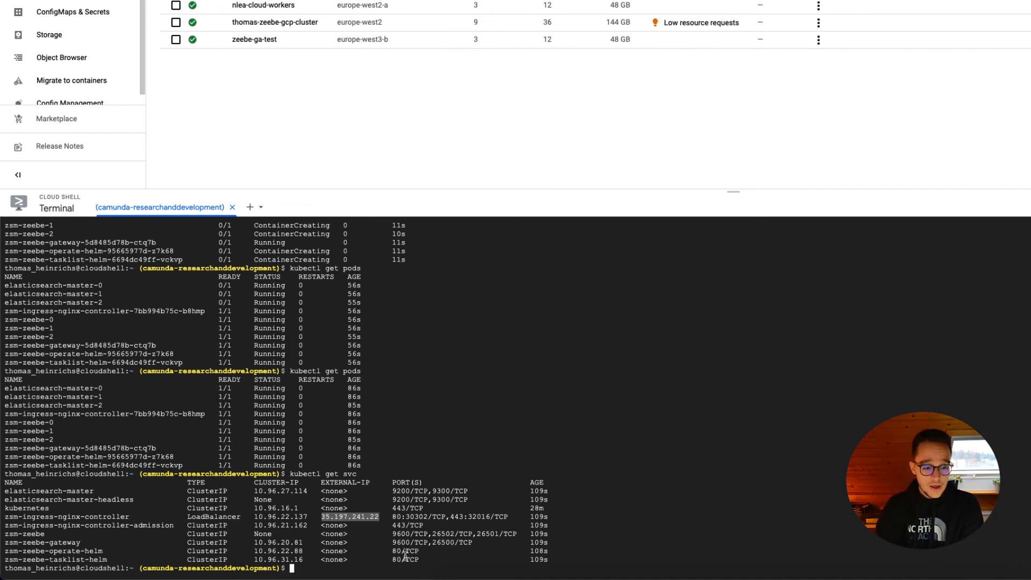
{"action": "mouse_move", "coordinate": [428, 134]}
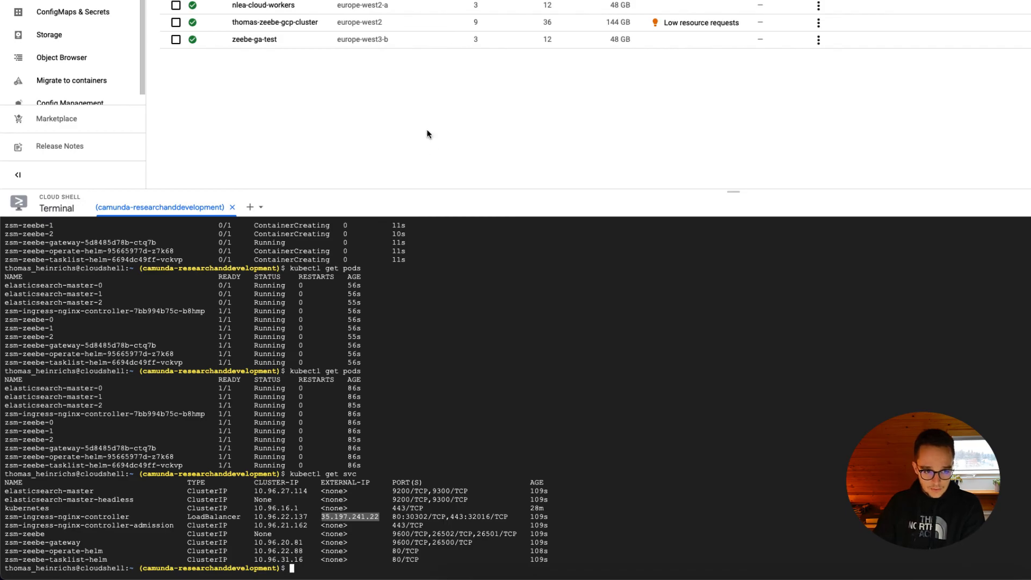